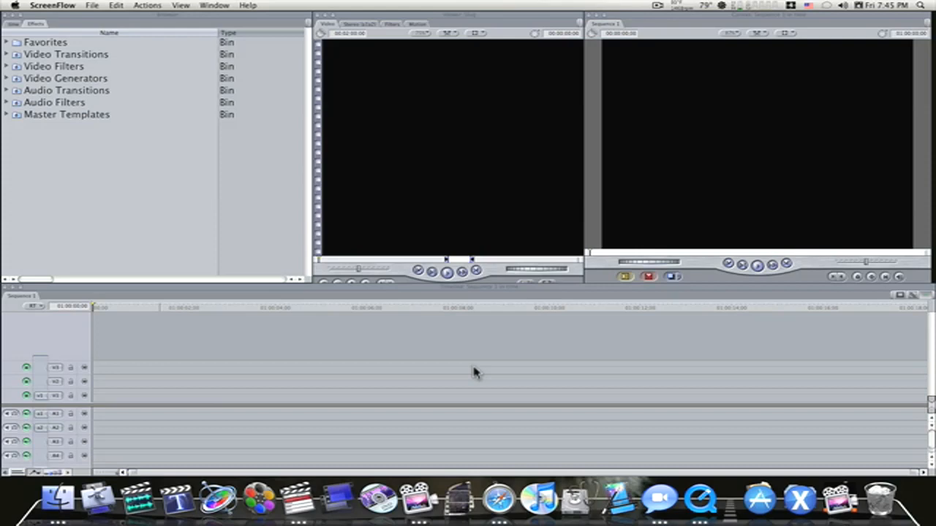
mouse_move(430, 263)
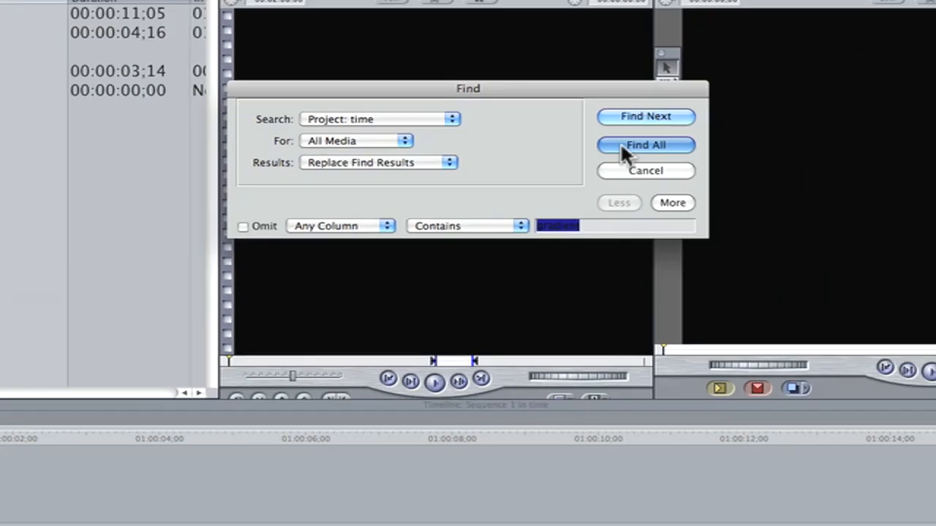
Step: Run Find All across All Media, listing the Custom Gradient clip as the match
left_click(647, 146)
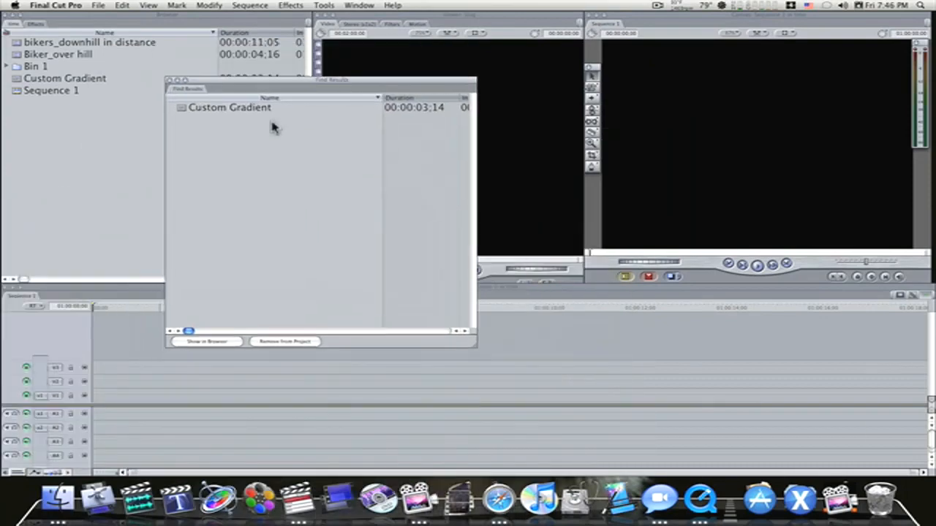
mouse_move(237, 324)
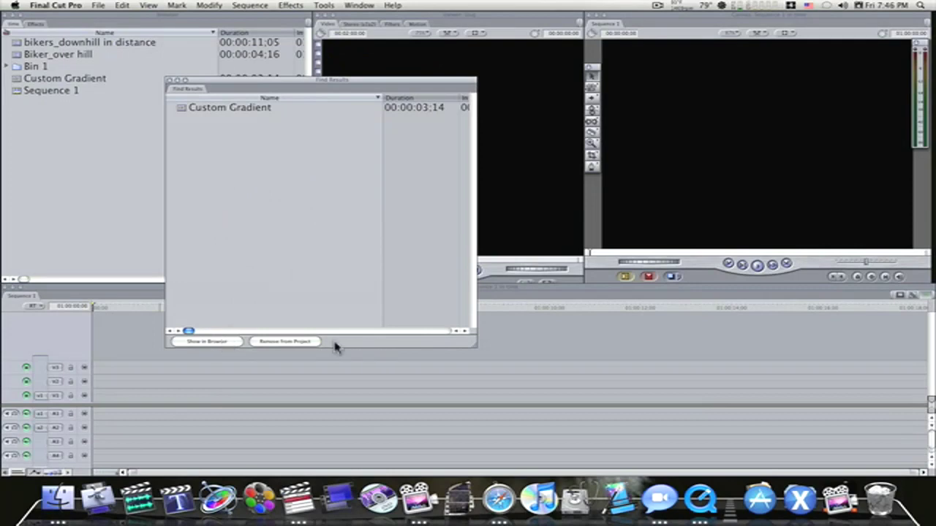
mouse_move(234, 89)
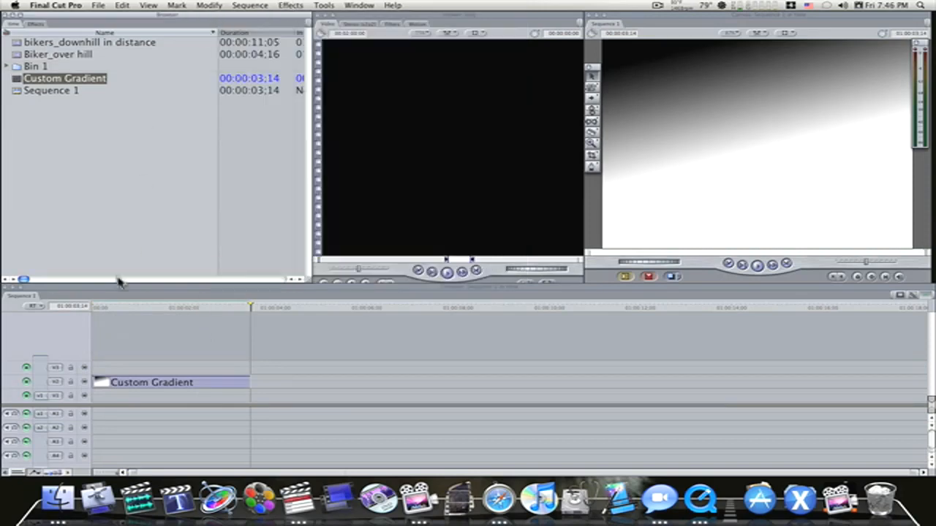
Step: Edit the Custom Gradient's direction dial so it fades diagonally from black at top-left
double_click(161, 383)
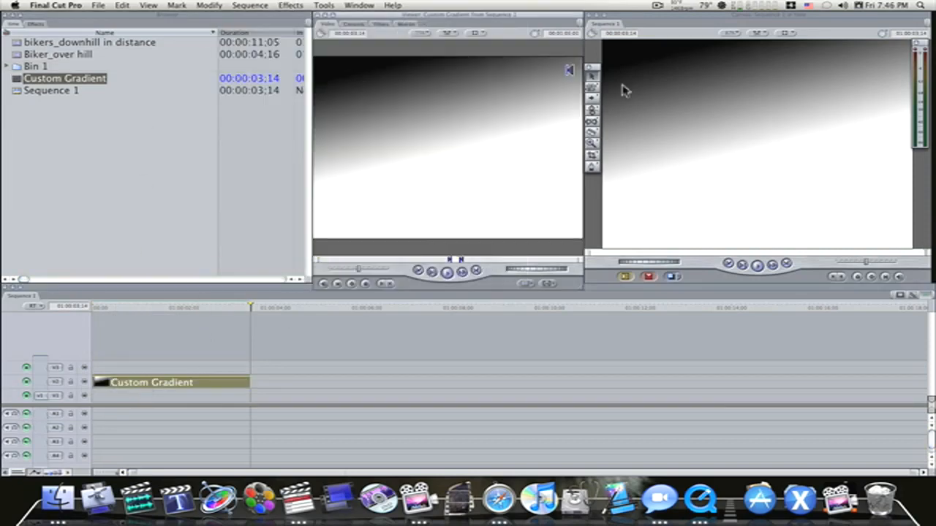
mouse_move(416, 181)
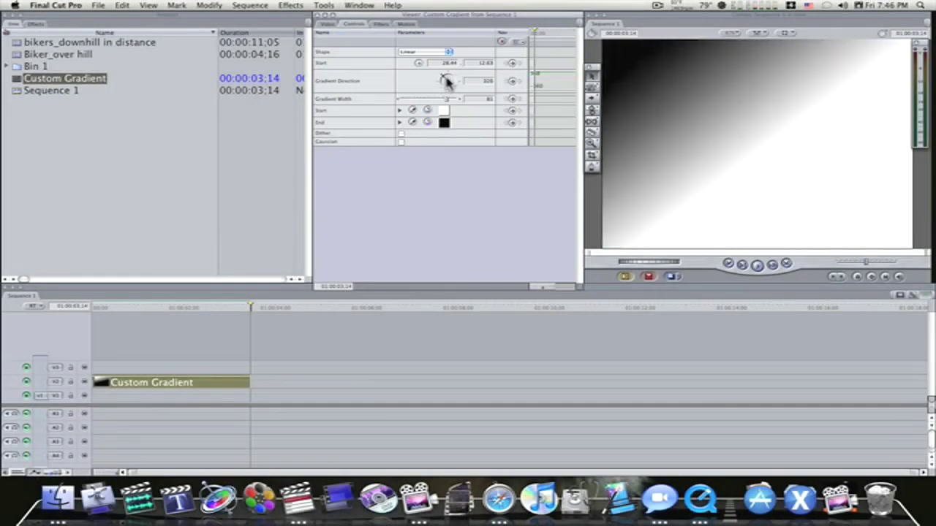
left_click_drag(447, 81, 452, 82)
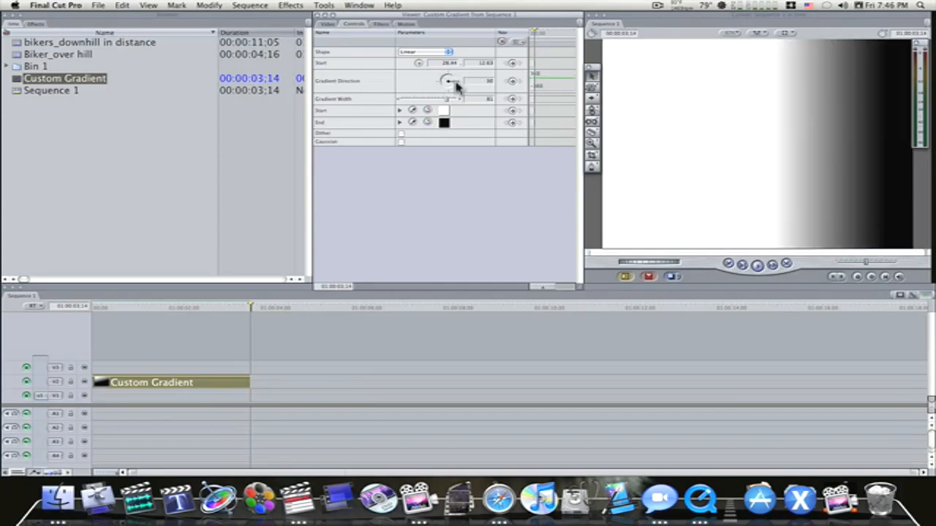
left_click_drag(452, 80, 446, 82)
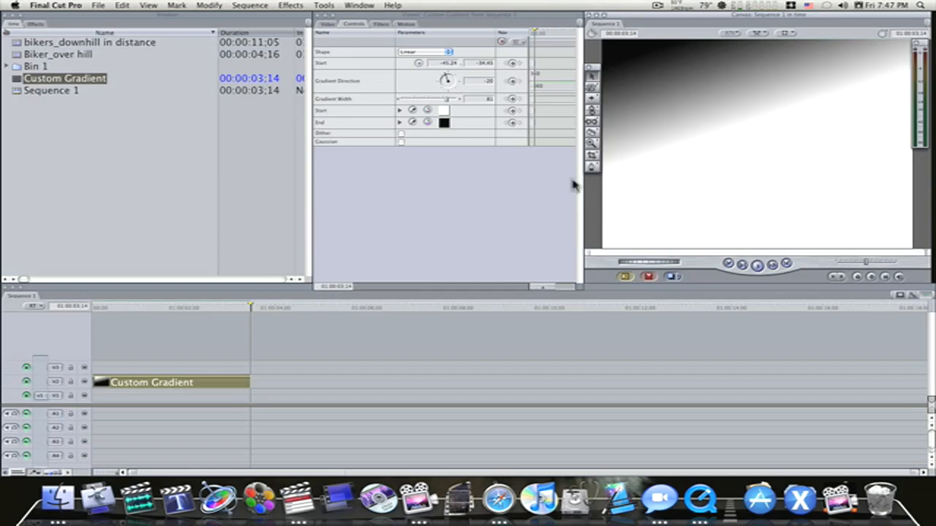
mouse_move(135, 405)
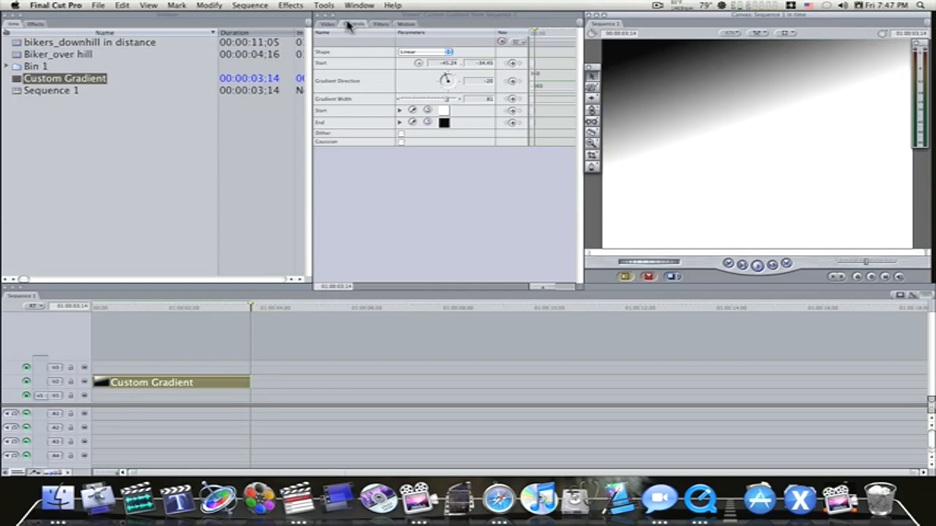
Step: Switch the Viewer back to the Video view of the diagonal gradient
left_click(328, 26)
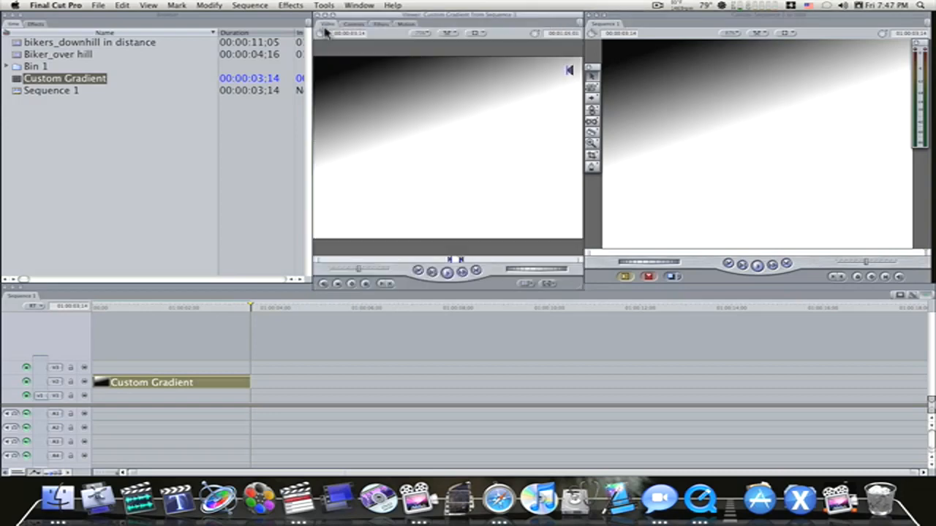
mouse_move(246, 144)
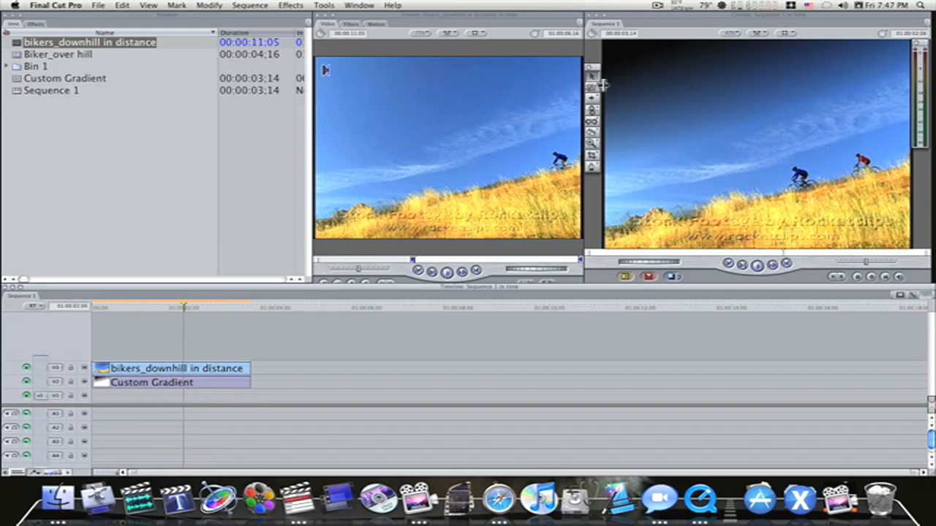
mouse_move(678, 79)
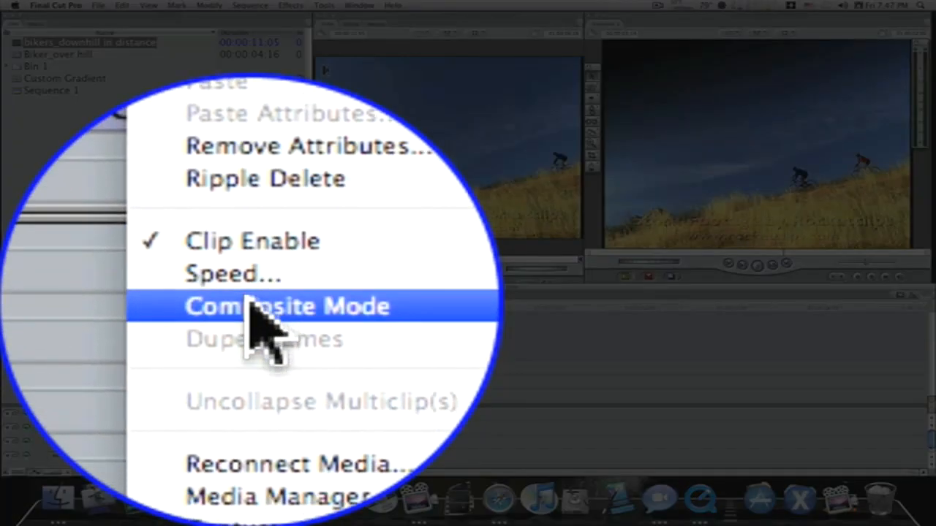
Step: Set the bikers clip's Composite Mode to Travel Matte – Luma over the gradient
left_click(288, 306)
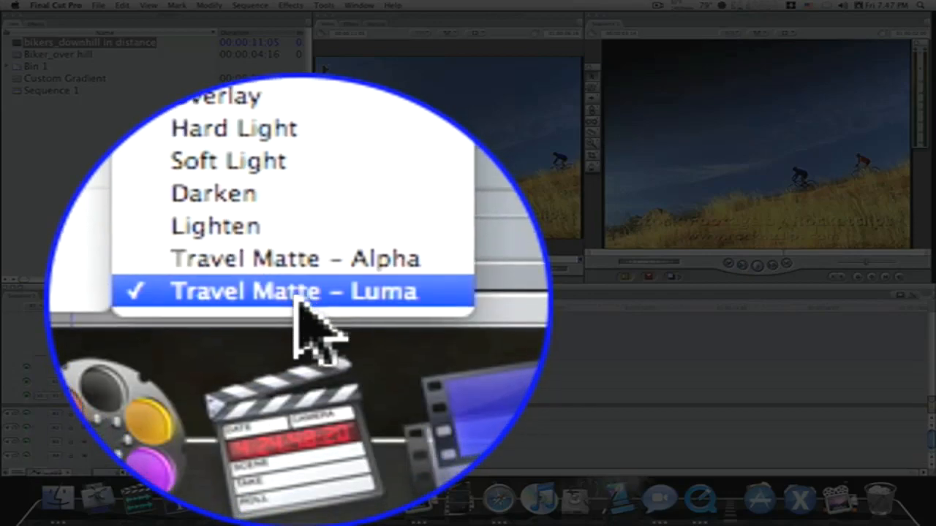
left_click(292, 293)
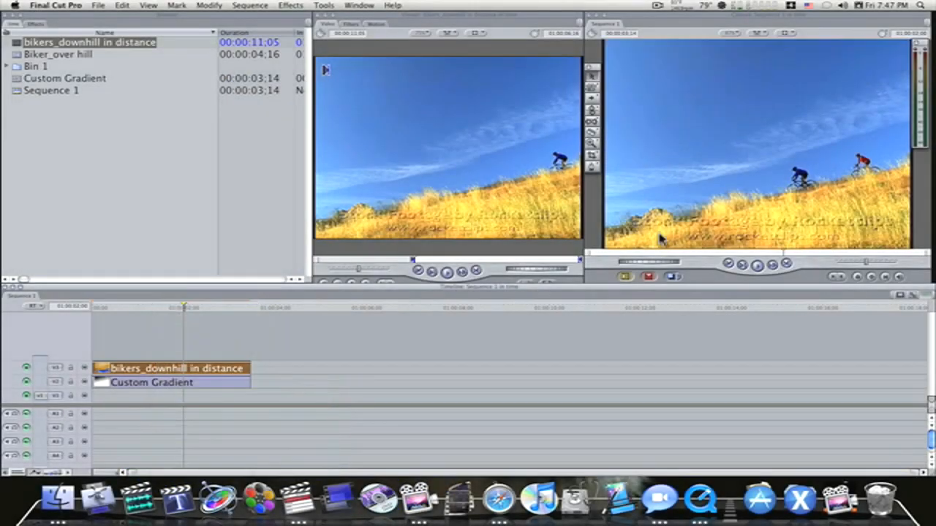
mouse_move(698, 109)
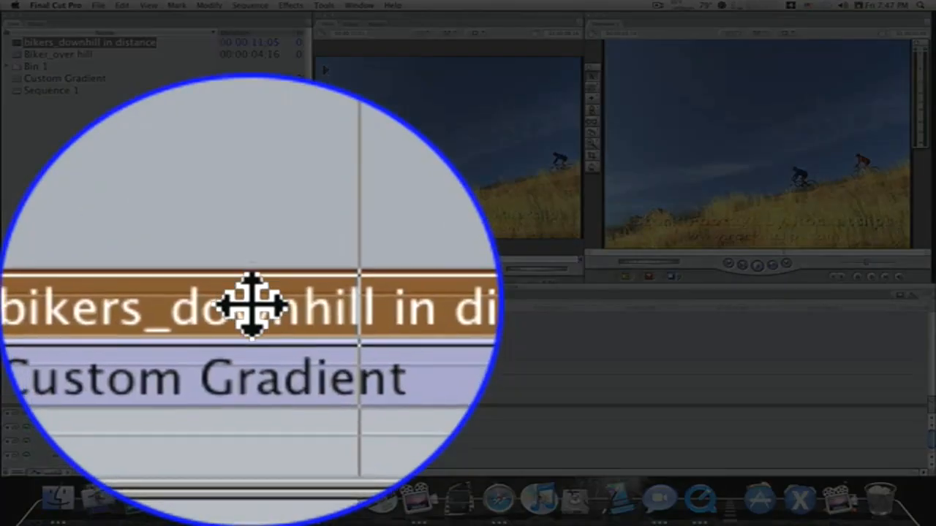
right_click(252, 310)
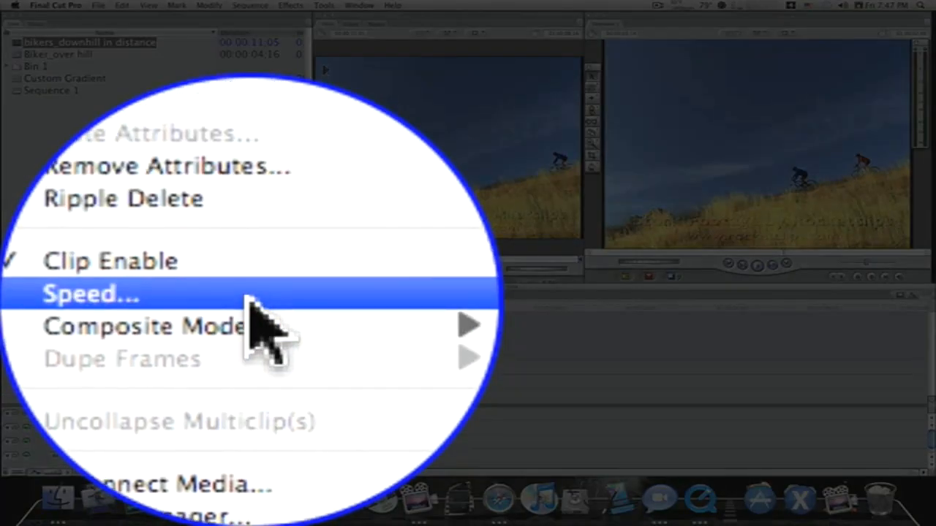
left_click(143, 328)
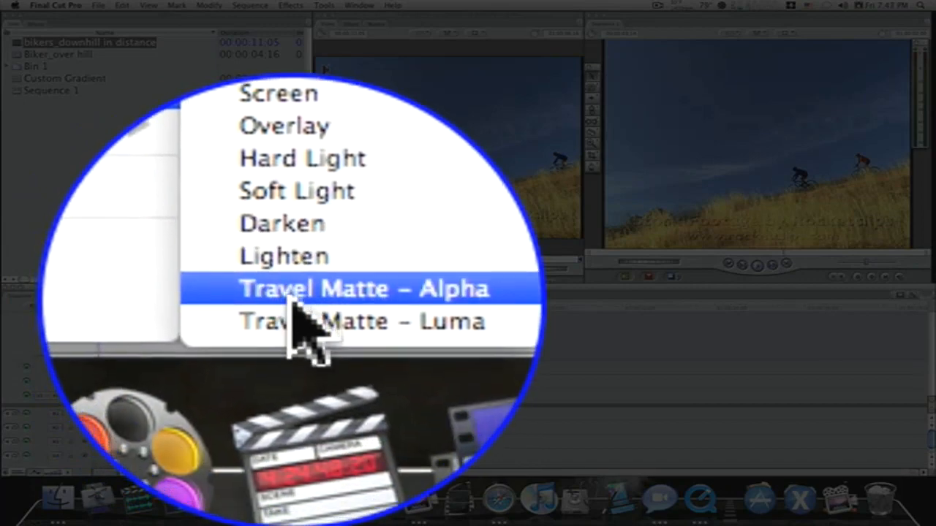
left_click(363, 288)
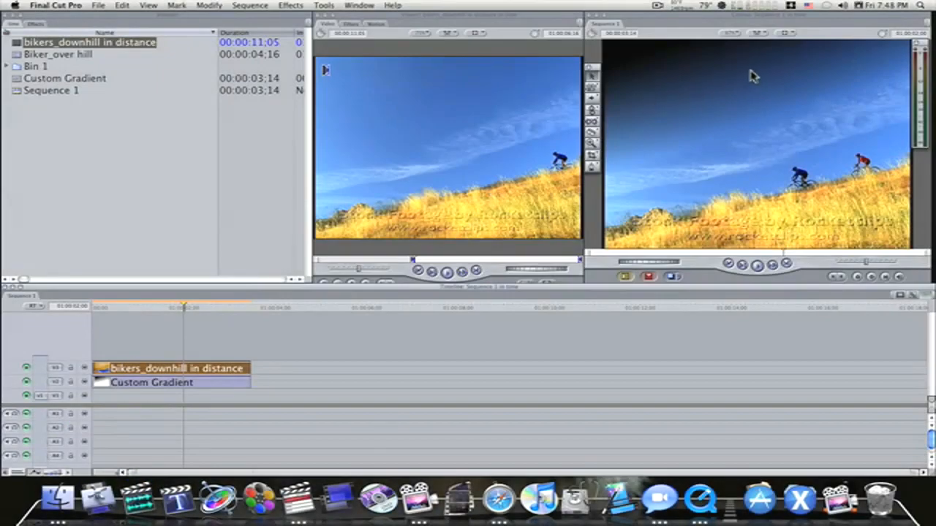
left_click(781, 35)
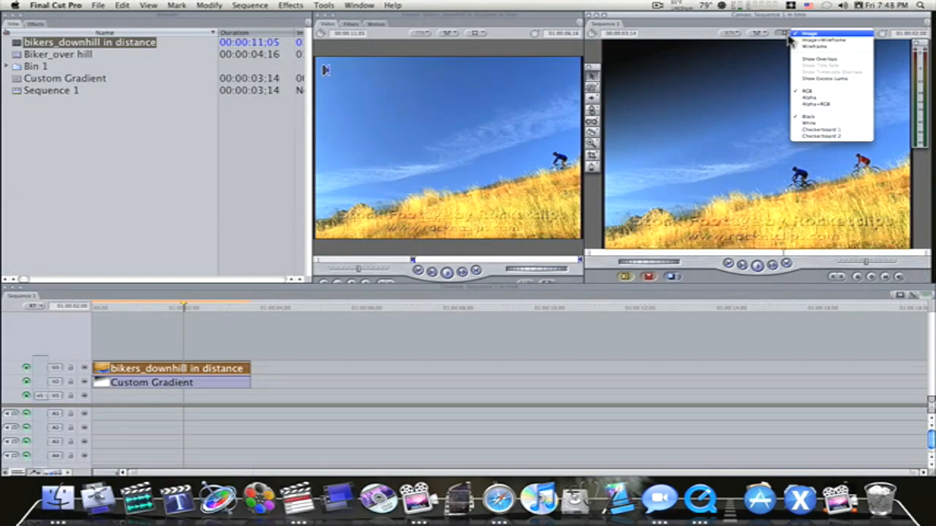
mouse_move(793, 51)
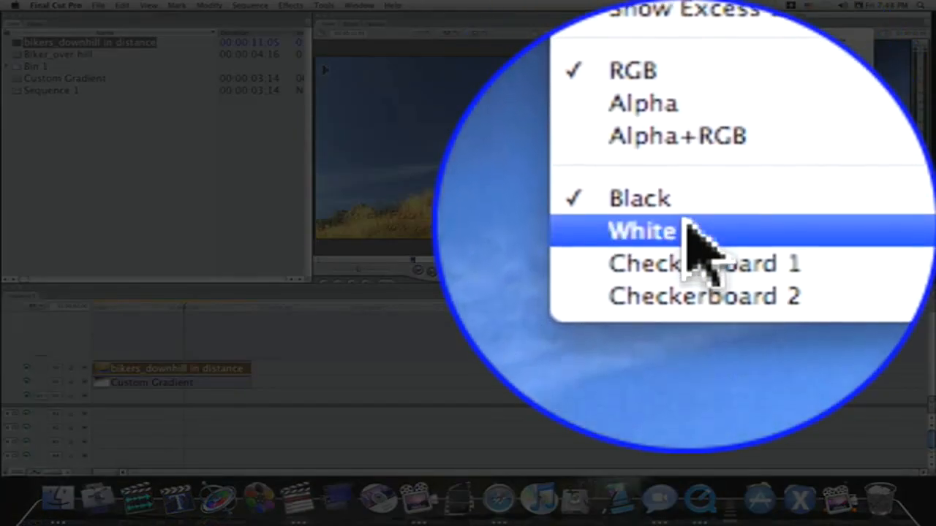
Step: Set the Canvas background to Checkerboard to reveal the transparent top-left area
left_click(642, 231)
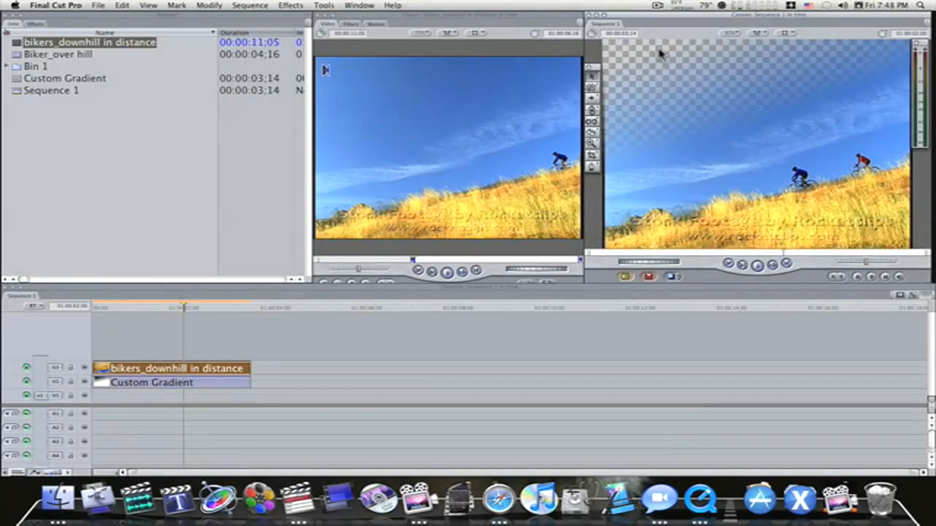
mouse_move(665, 128)
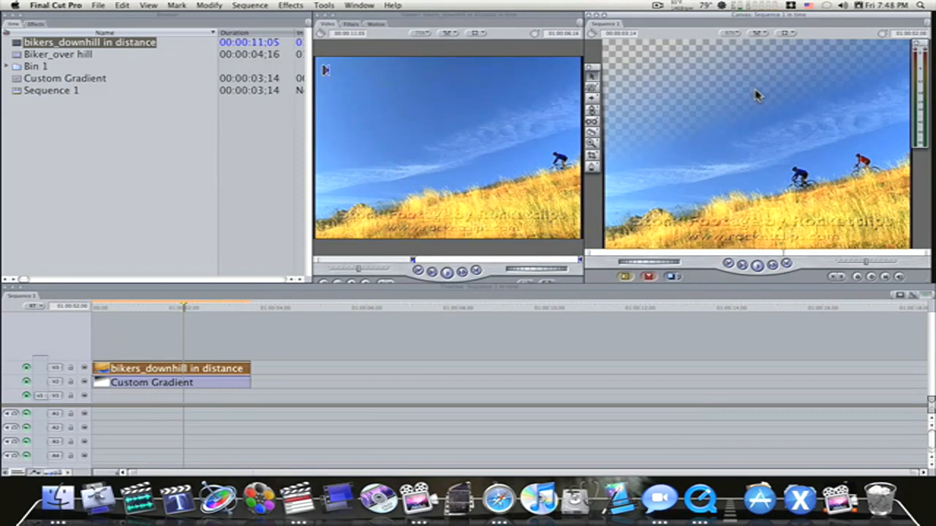
mouse_move(746, 100)
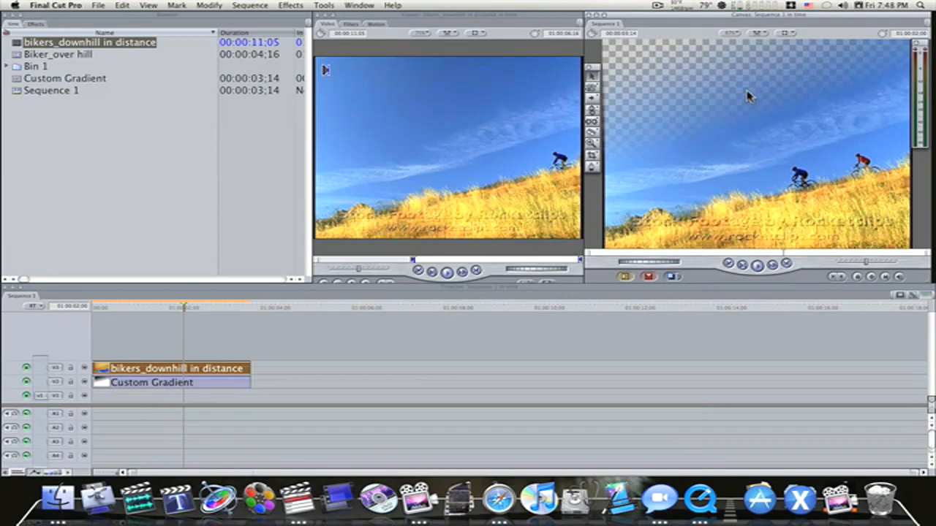
mouse_move(714, 222)
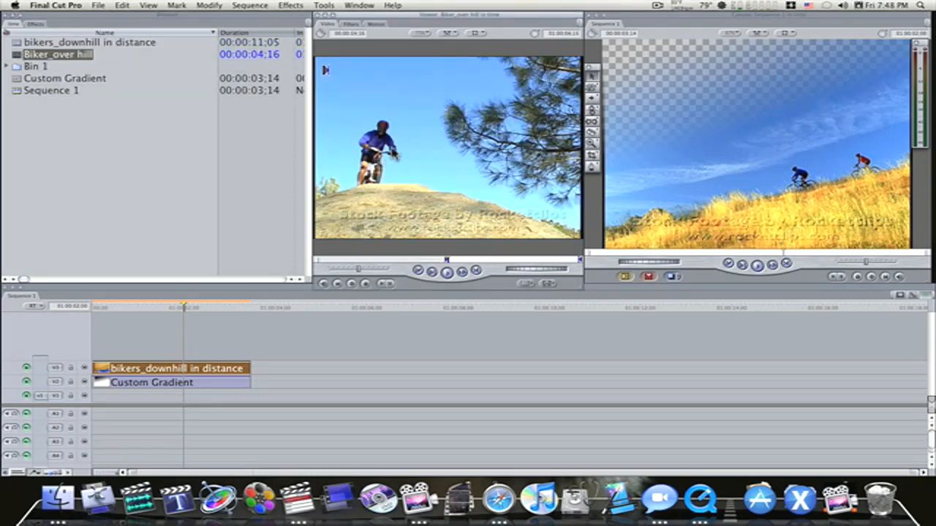
Step: Drop Biker_over hill onto V1 under the gradient and scrub to preview the blend
left_click_drag(58, 54, 159, 260)
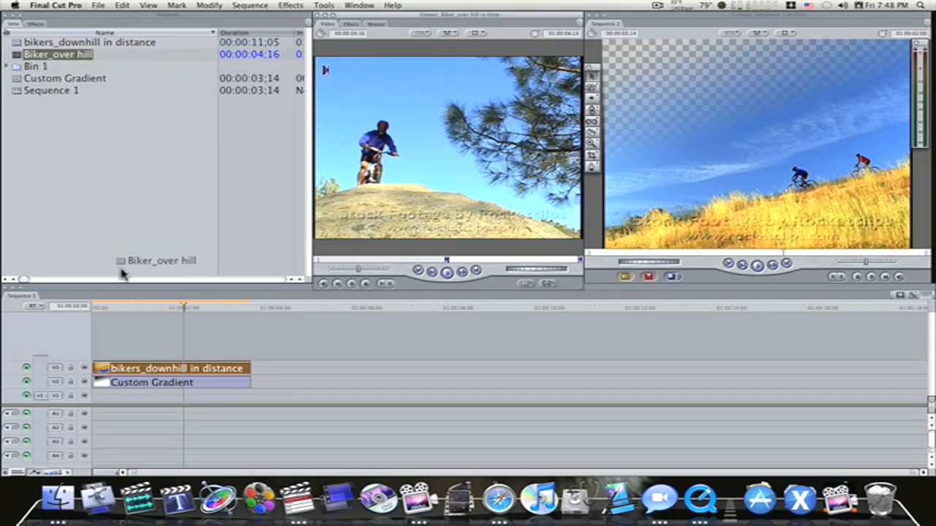
left_click_drag(155, 260, 144, 396)
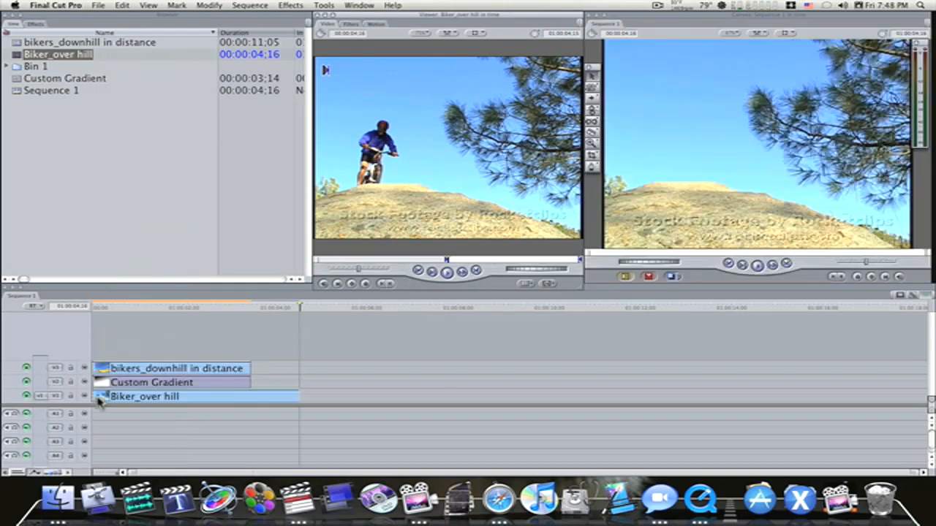
left_click(222, 314)
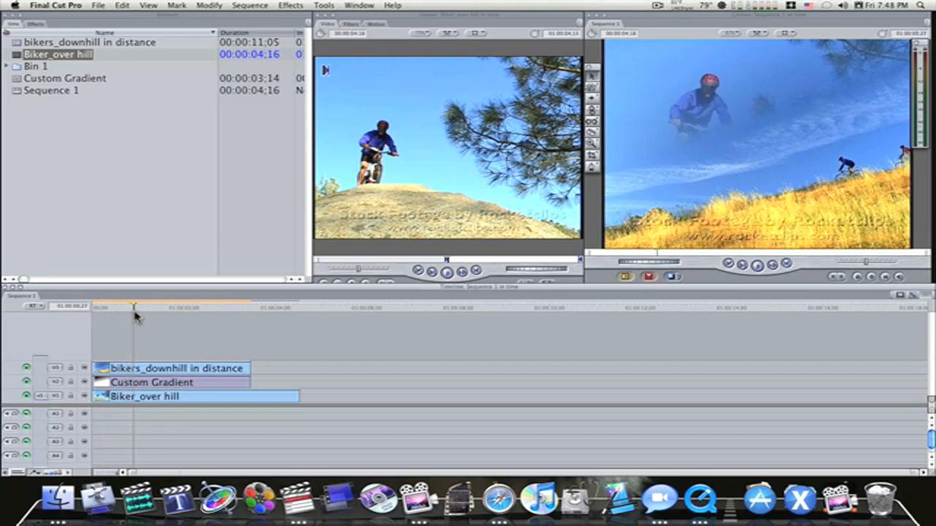
left_click_drag(135, 307, 160, 307)
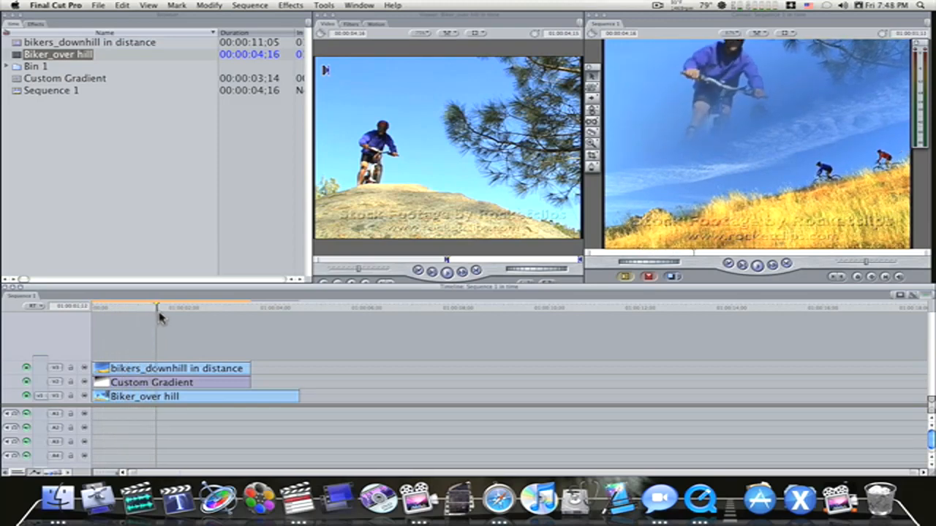